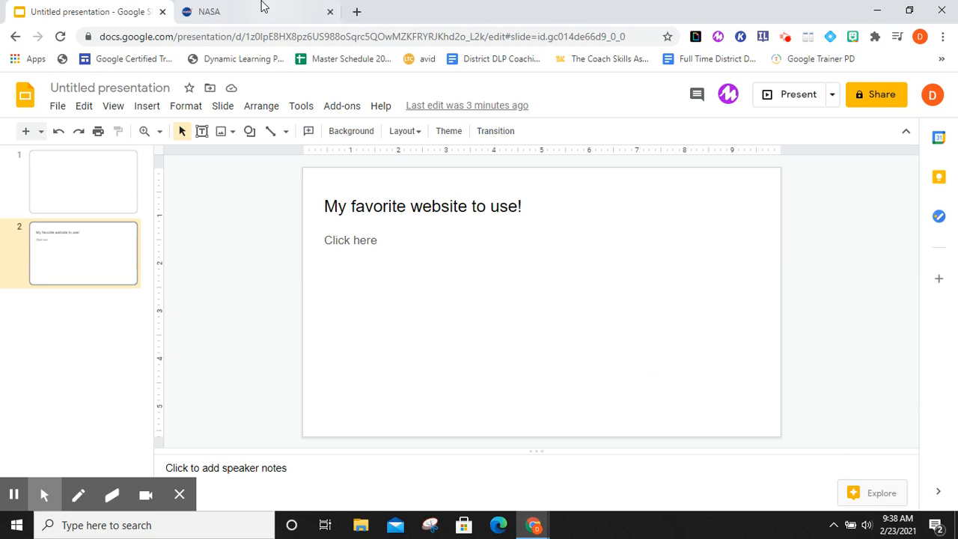
Switch from the presentation to the NASA website tab
left_click(209, 11)
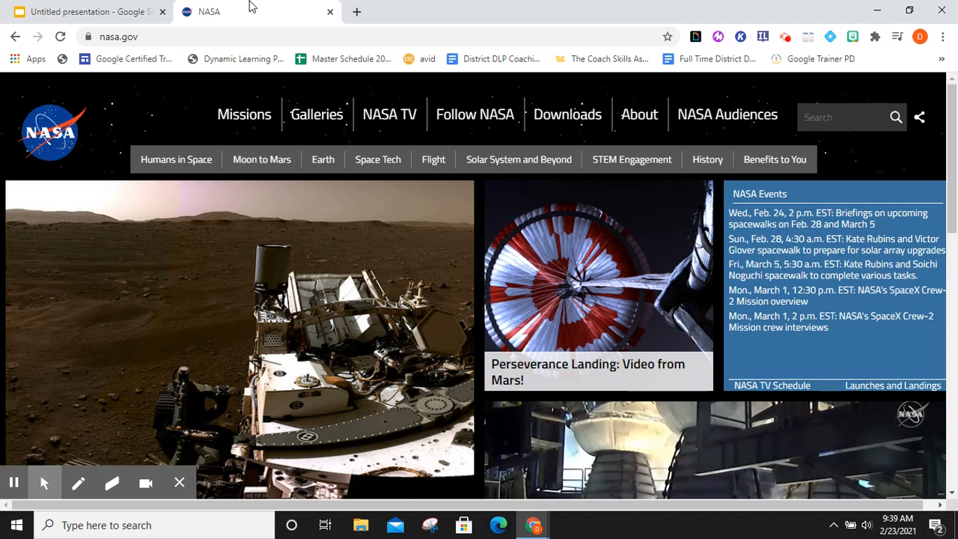
Bring up the right-click context menu on the nasa.gov homepage
right_click(408, 270)
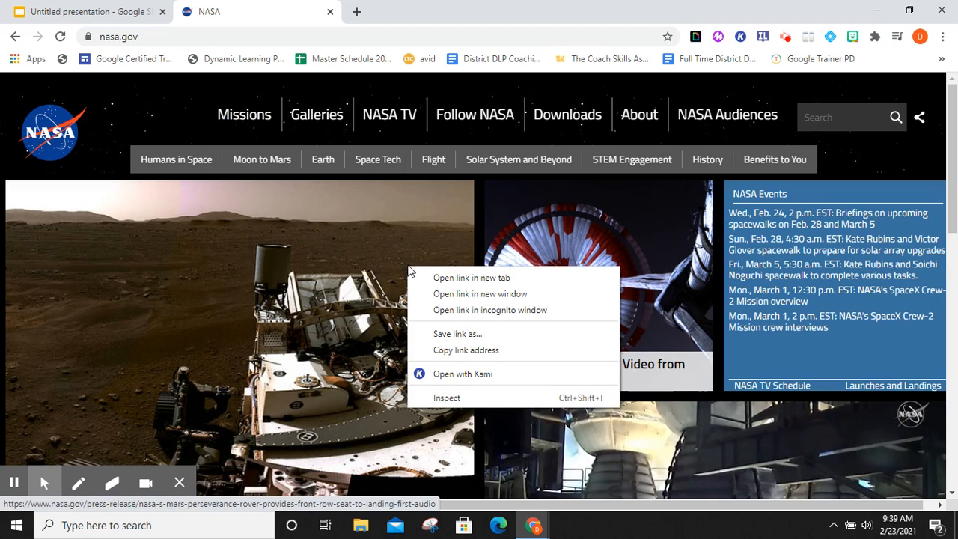
mouse_move(440, 168)
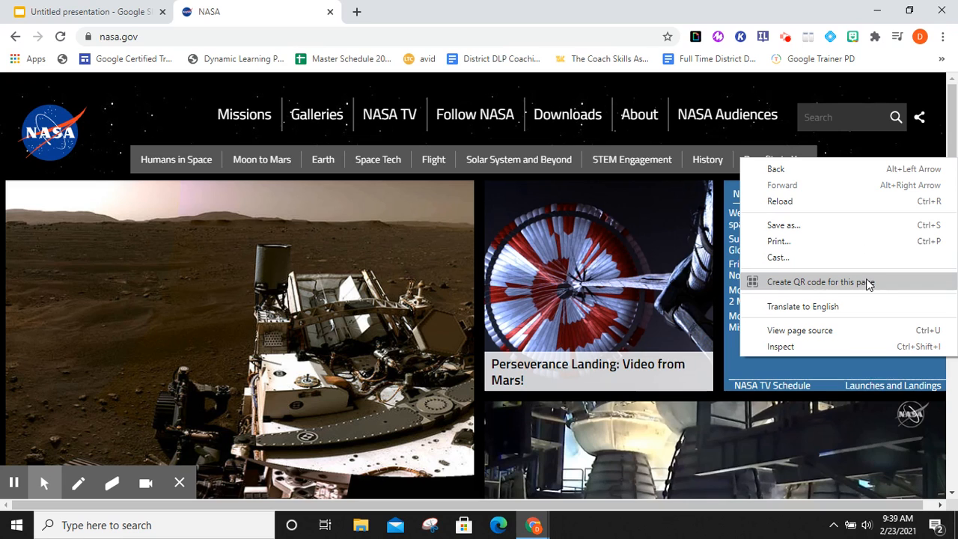
mouse_move(902, 287)
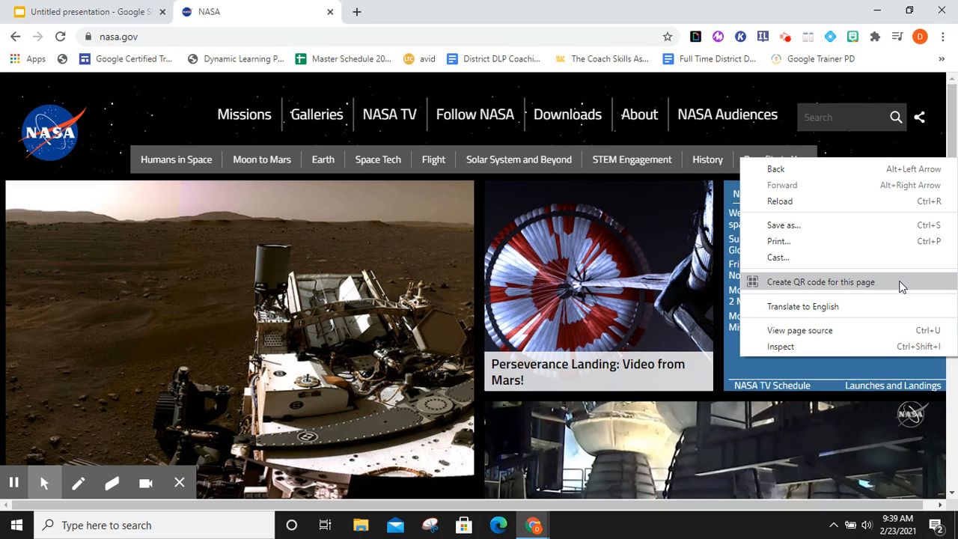
left_click(821, 282)
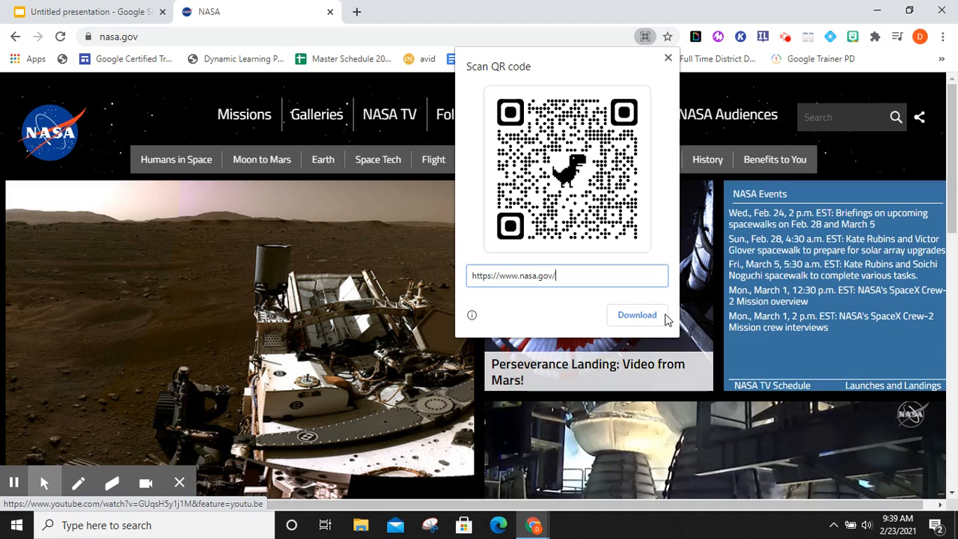
left_click(637, 314)
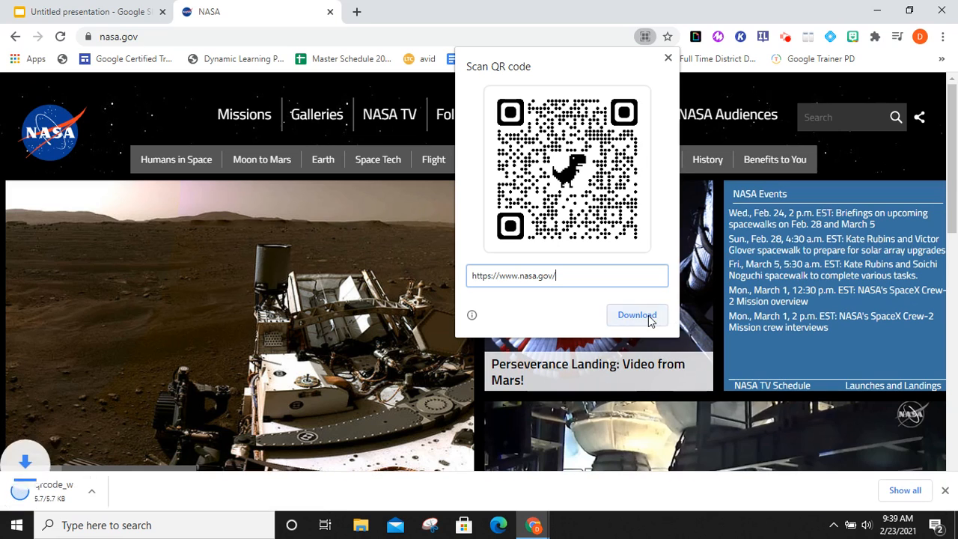
left_click(637, 314)
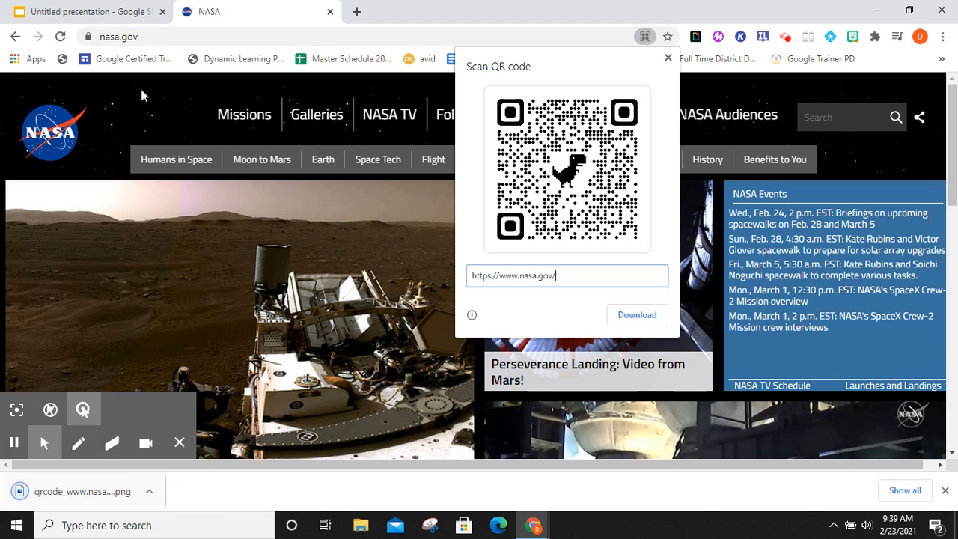
mouse_move(87, 12)
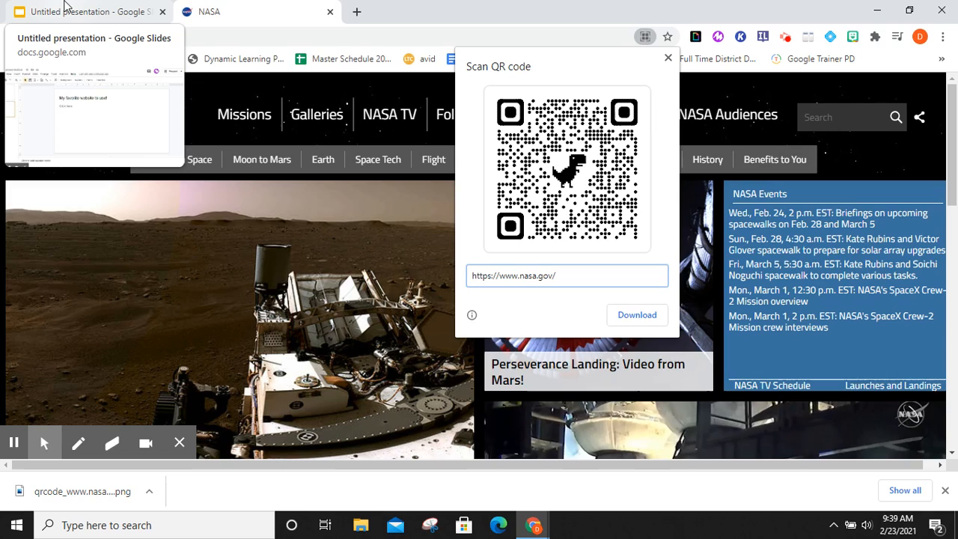
Upload the downloaded QR code PNG from Downloads onto the 'My favorite website to use!' slide
left_click(82, 11)
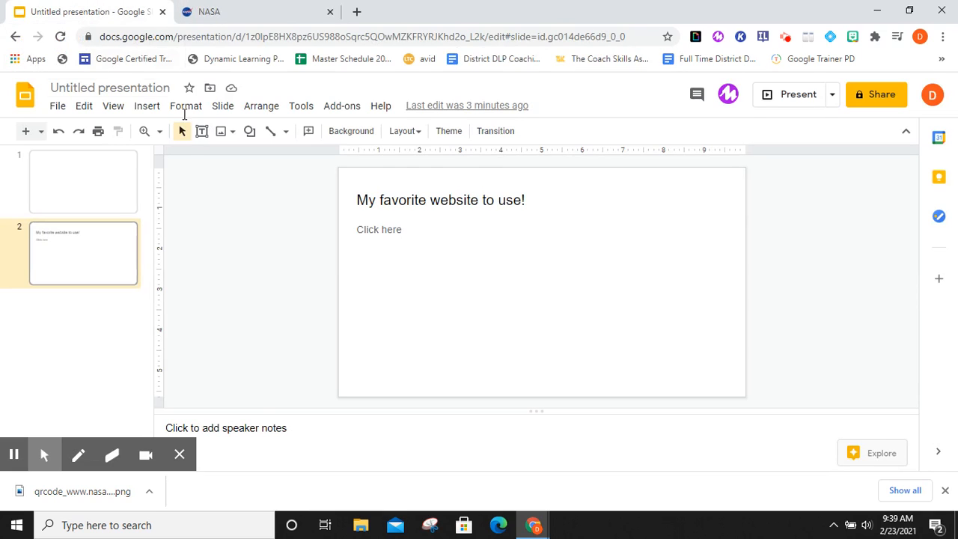
left_click(147, 106)
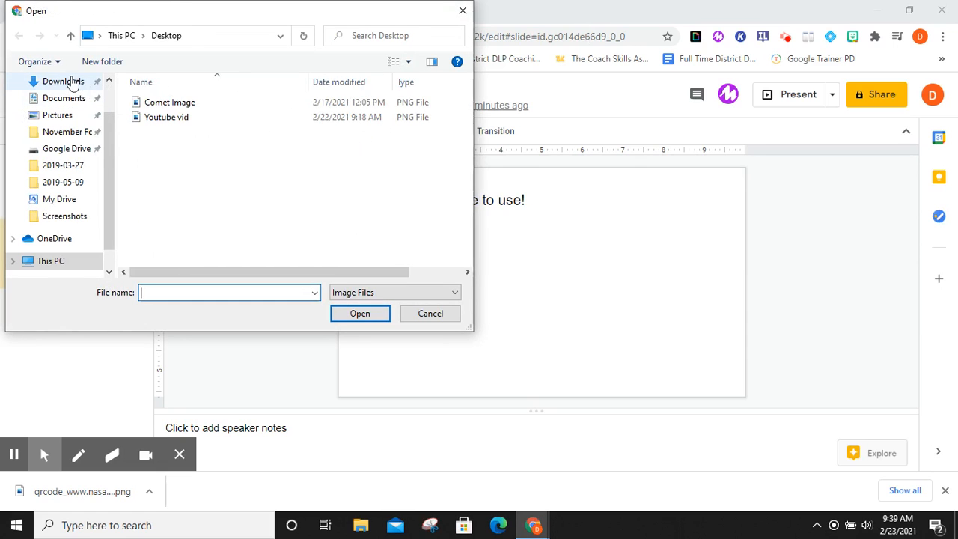
left_click(63, 81)
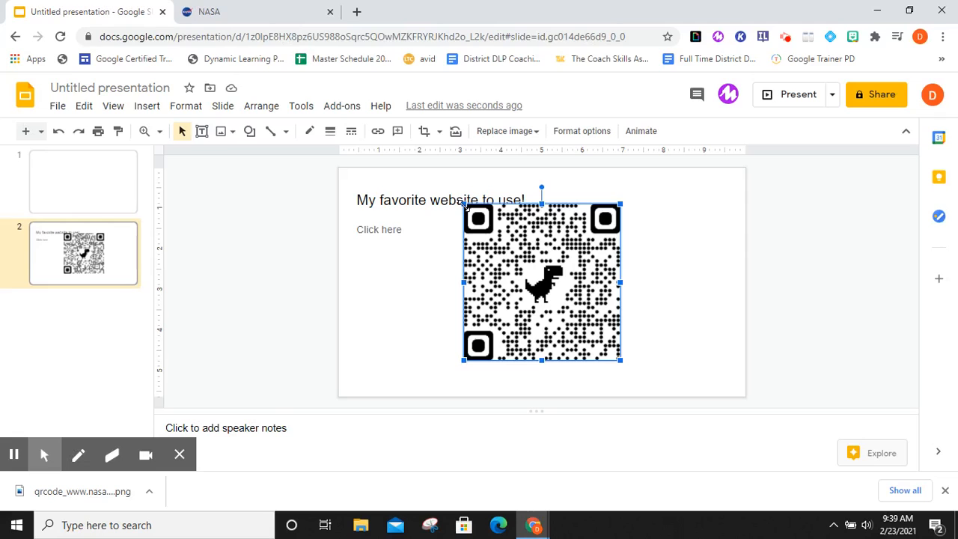
Shrink the QR code to about half size and move it under the title at left
left_click(466, 208)
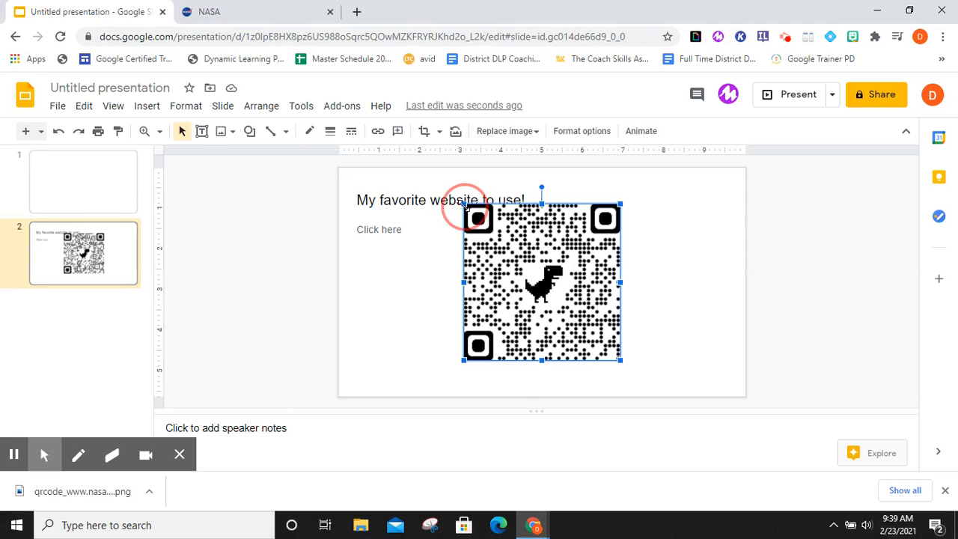
left_click_drag(542, 282, 571, 309)
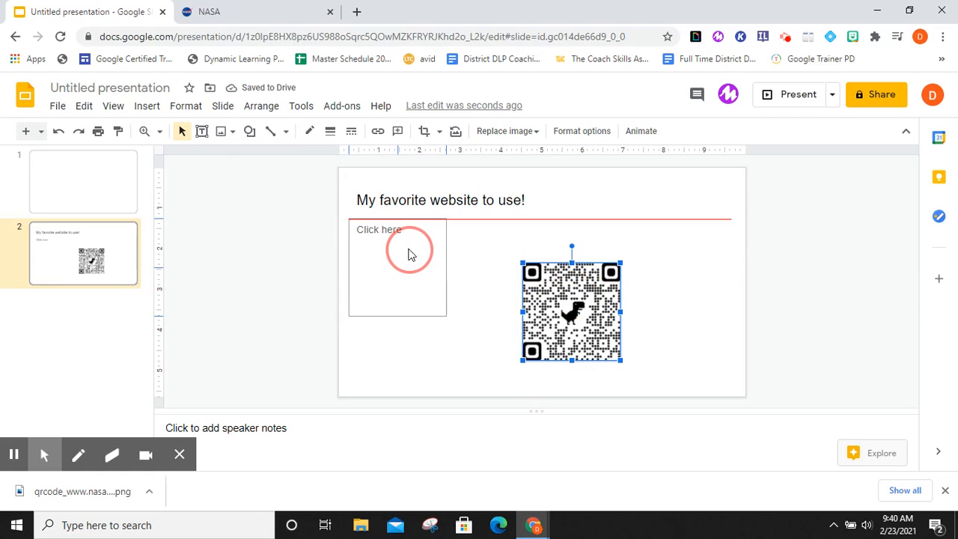
left_click_drag(571, 307, 397, 268)
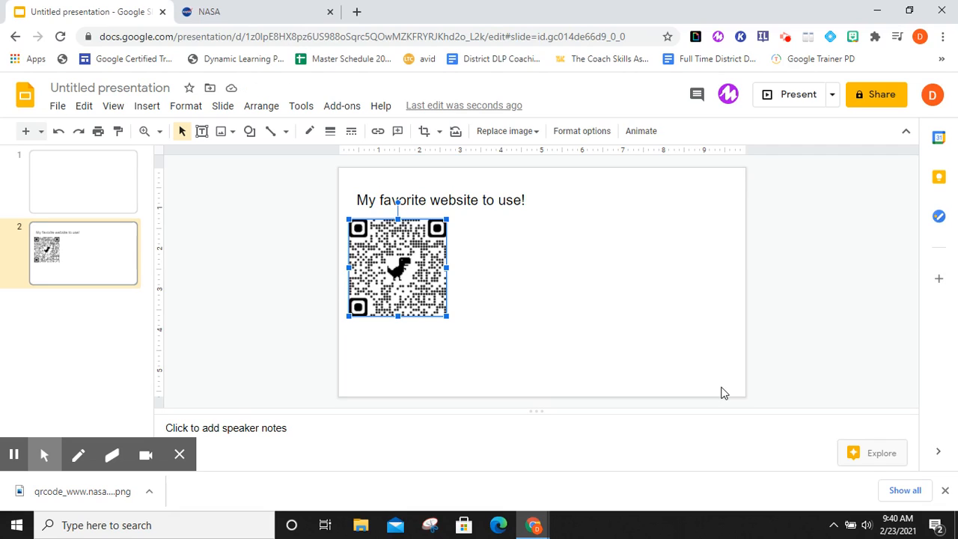
mouse_move(636, 330)
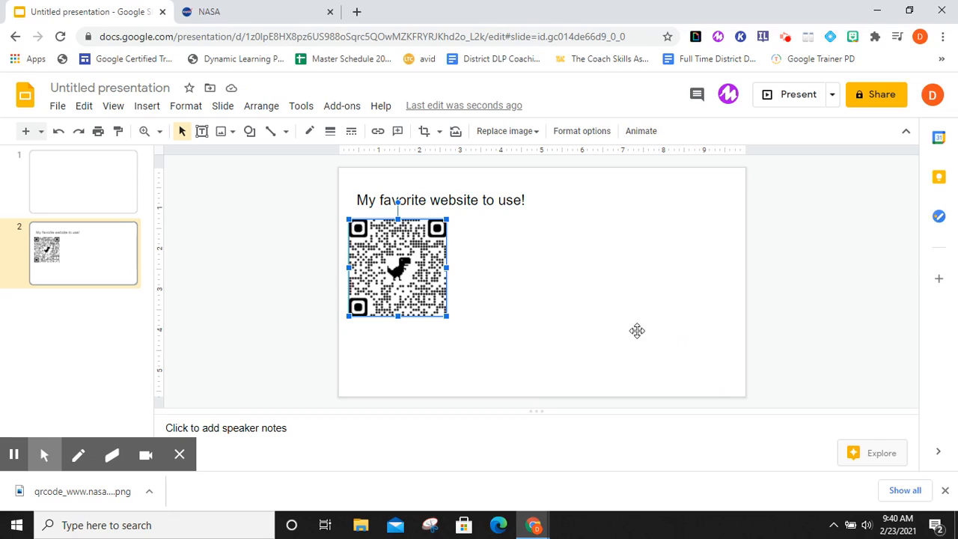